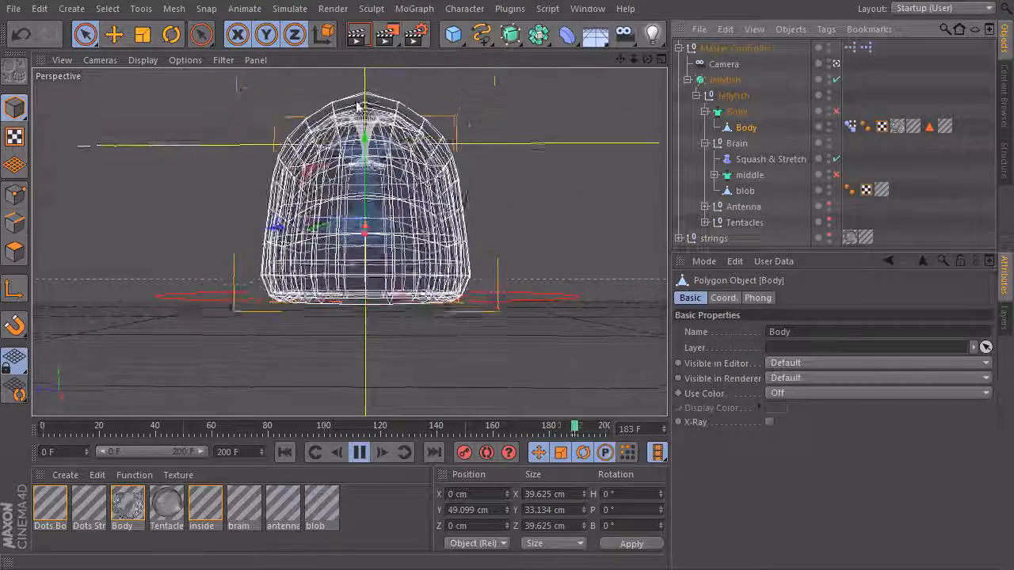
# Deselect the Body object and bring up the Deformer palette for the jellyfish
pyautogui.click(285, 453)
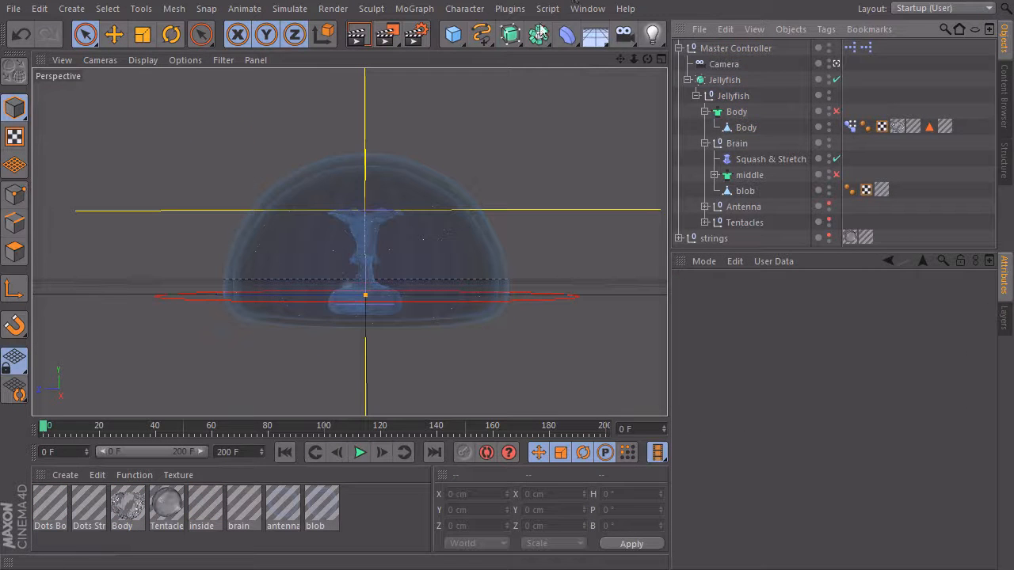
pyautogui.click(539, 35)
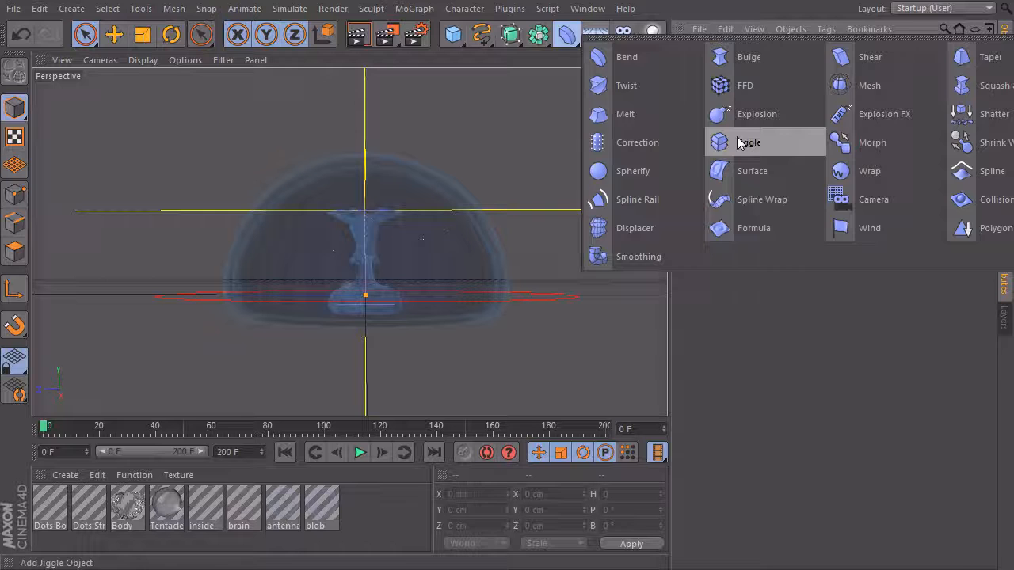
# Add a Jiggle deformer under the jellyfish Body with Stiffness lowered to 35%
pyautogui.click(747, 142)
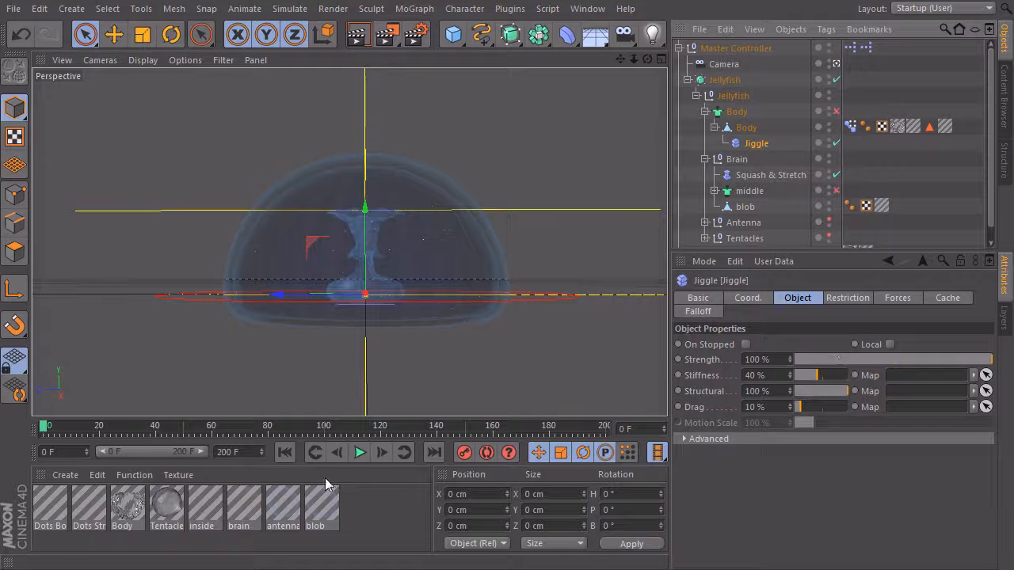
pyautogui.click(358, 453)
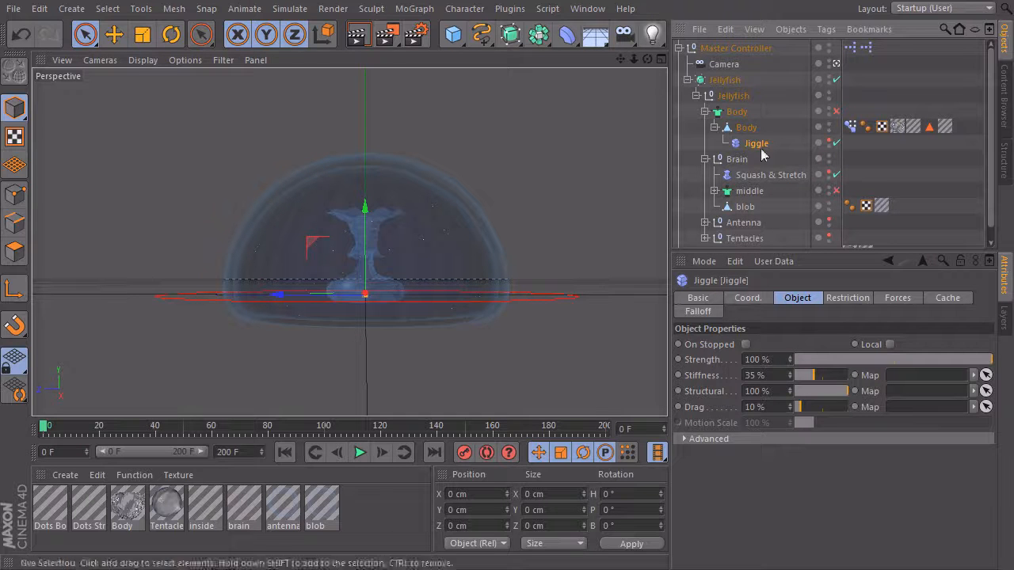
# Play the animation to preview the body wobbling from the jiggle, then stop playback
pyautogui.click(360, 453)
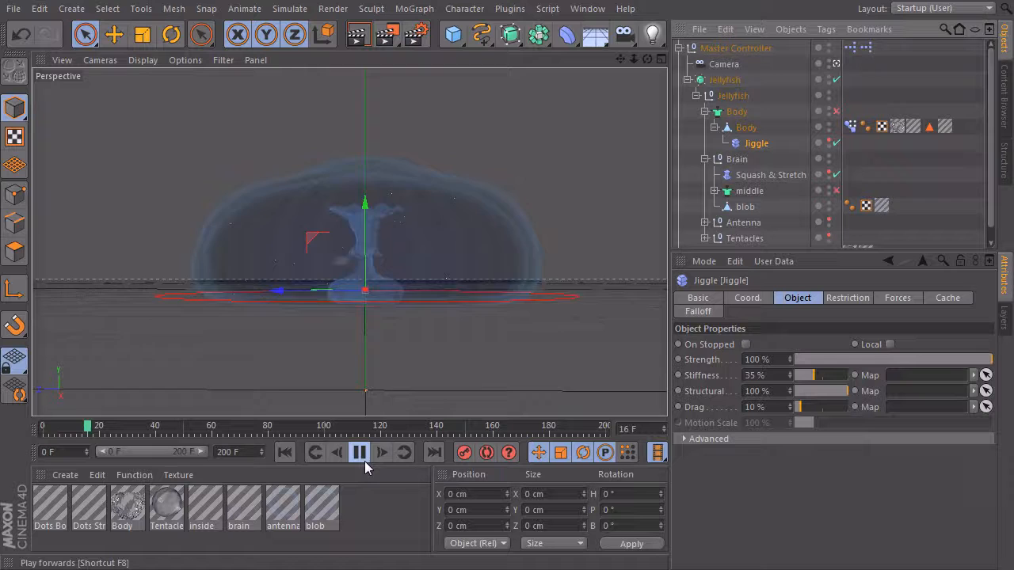
pyautogui.click(358, 453)
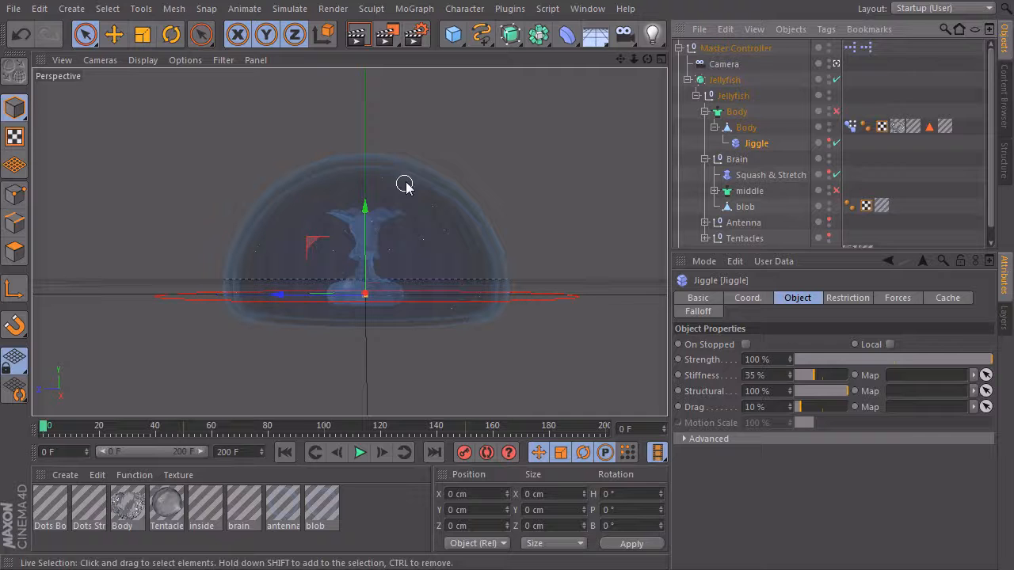
pyautogui.moveTo(288, 402)
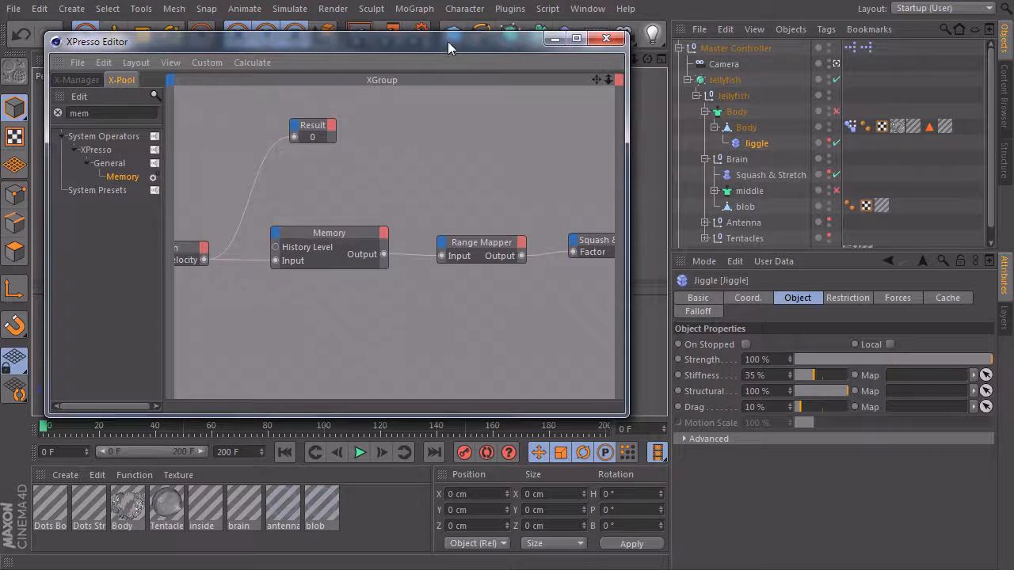
# Test the blob material's luminance Mix Strength between 0% and 45% to gauge the red glow
pyautogui.click(607, 38)
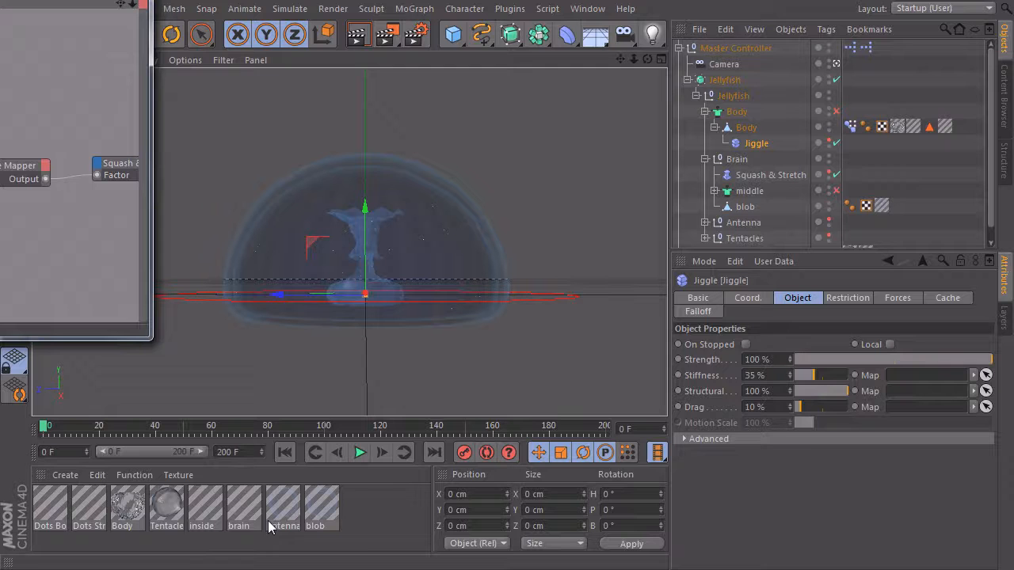
pyautogui.doubleClick(315, 507)
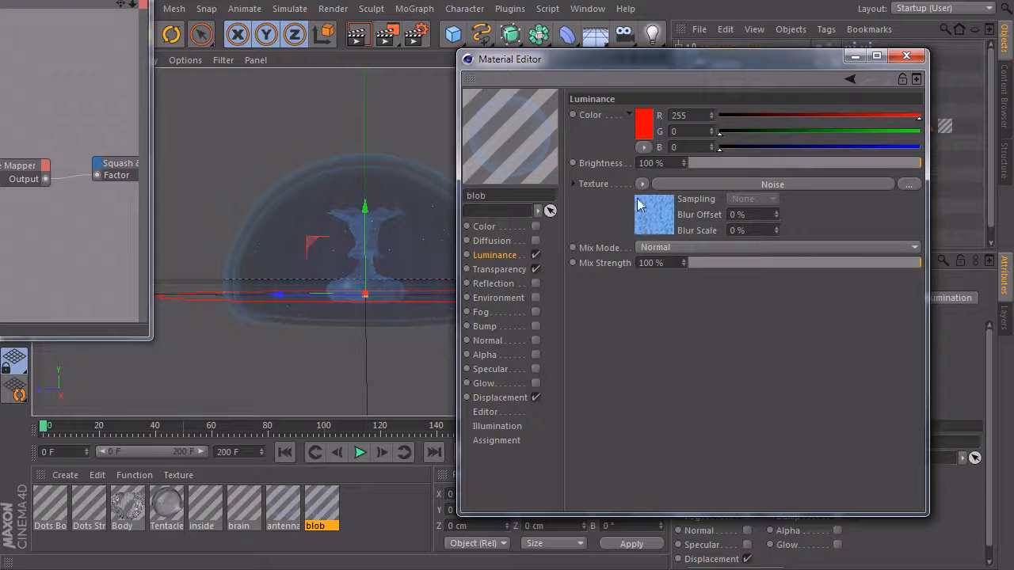
pyautogui.moveTo(633, 146)
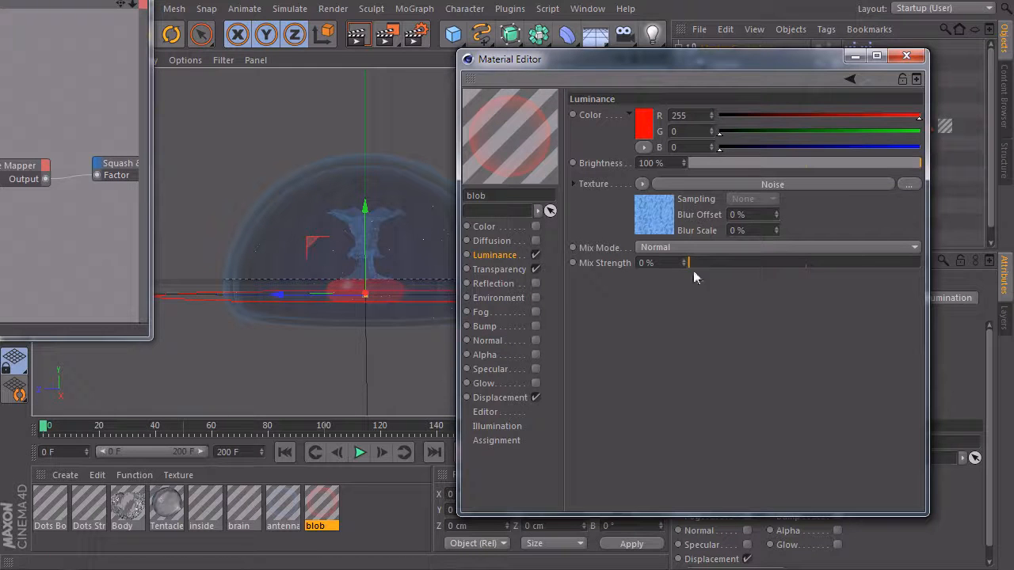
pyautogui.moveTo(685, 263); pyautogui.dragTo(793, 263)
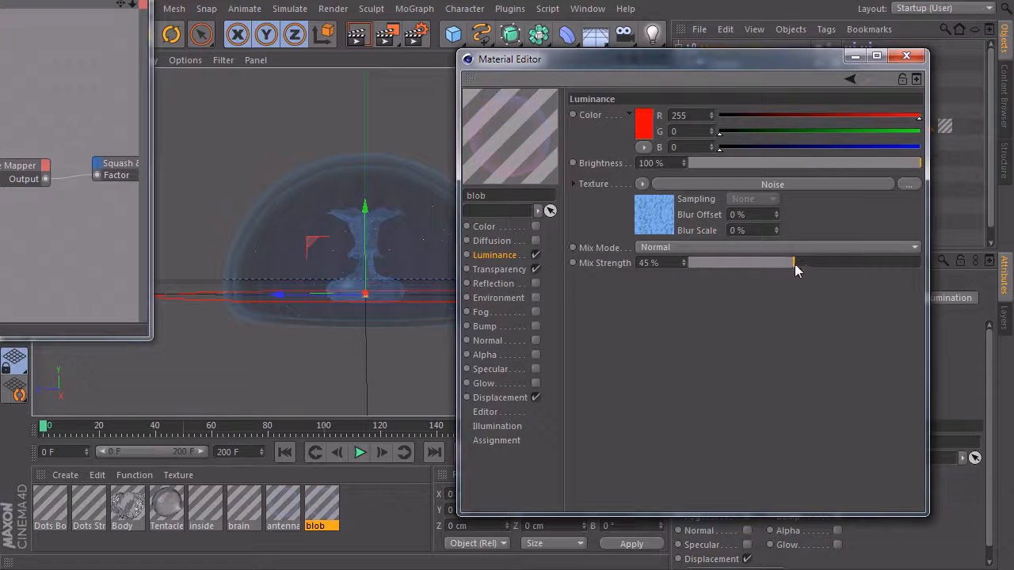
pyautogui.moveTo(793, 263); pyautogui.dragTo(900, 263)
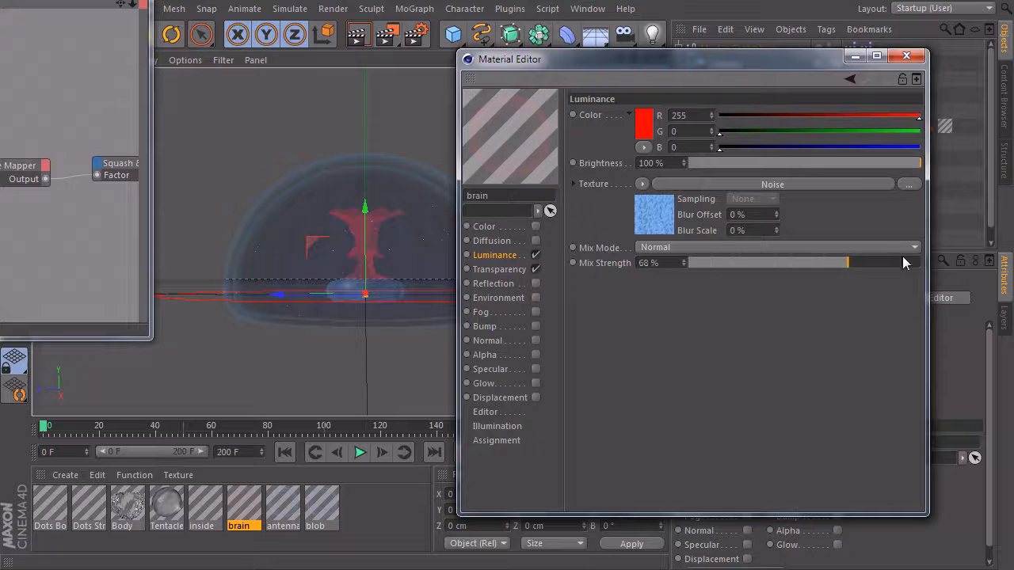
pyautogui.click(906, 56)
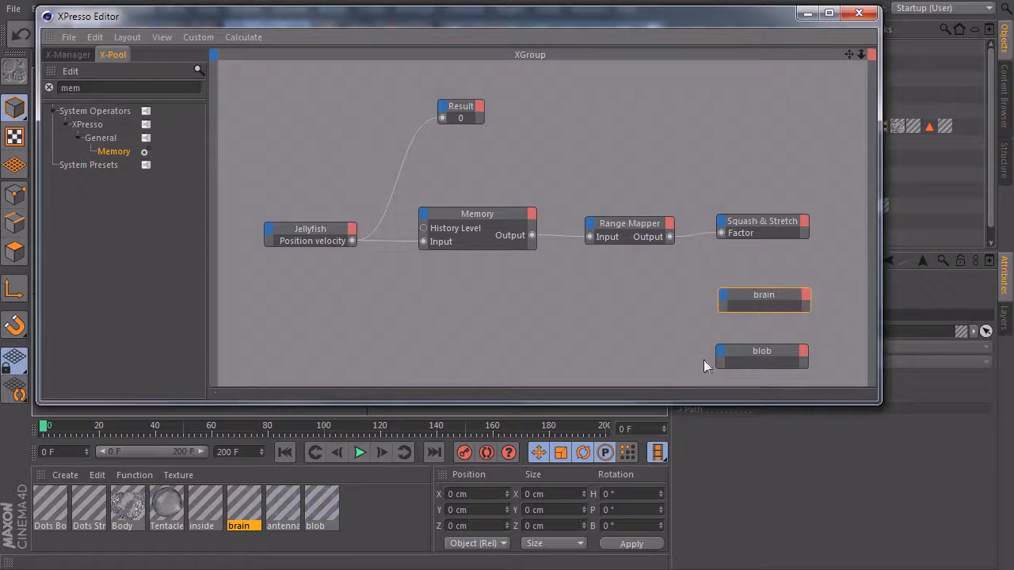
# Duplicate the Memory and Range Mapper nodes to form two more chains beside the brain and blob nodes
pyautogui.click(760, 352)
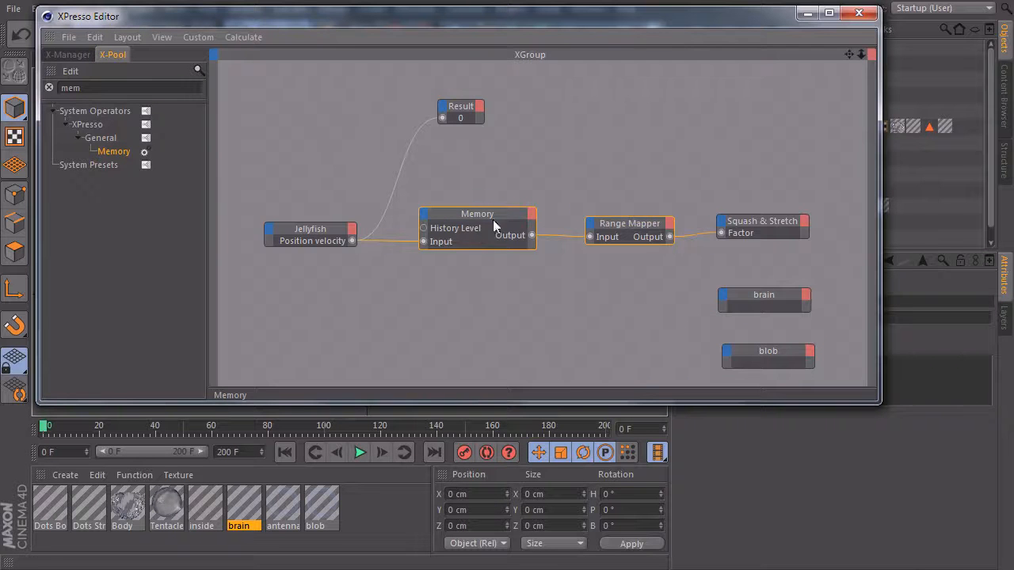
pyautogui.moveTo(507, 299)
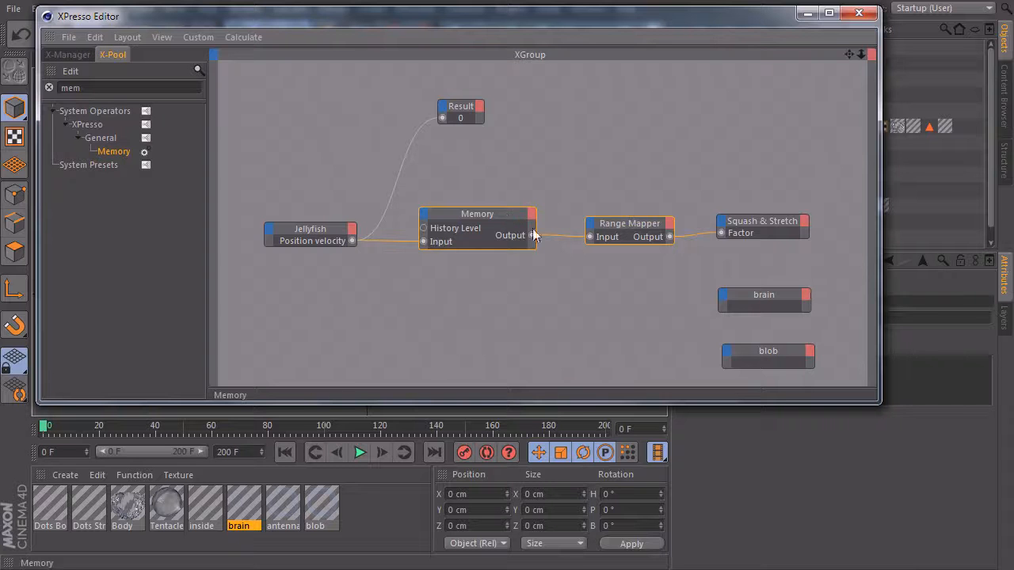
pyautogui.moveTo(476, 230); pyautogui.dragTo(475, 218)
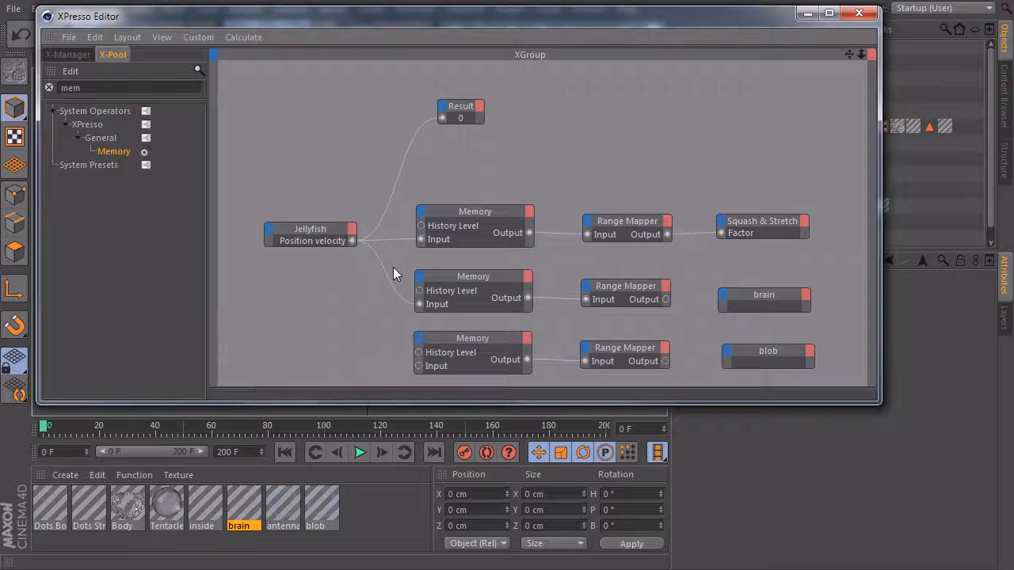
# Wire jellyfish velocity into a copied Memory node, then bring up the blob material for editing
pyautogui.moveTo(351, 241); pyautogui.dragTo(420, 365)
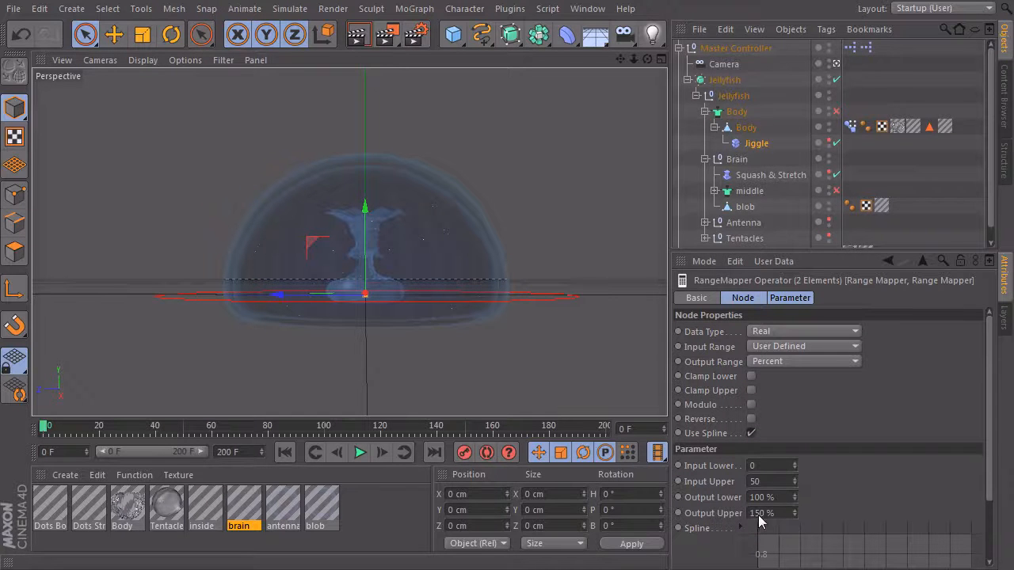
pyautogui.click(320, 507)
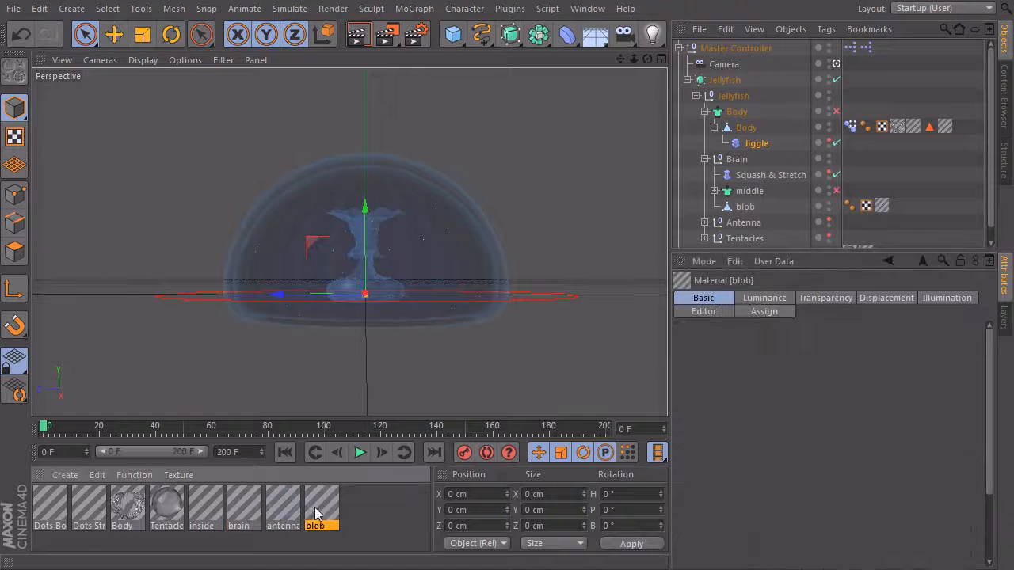
pyautogui.click(763, 298)
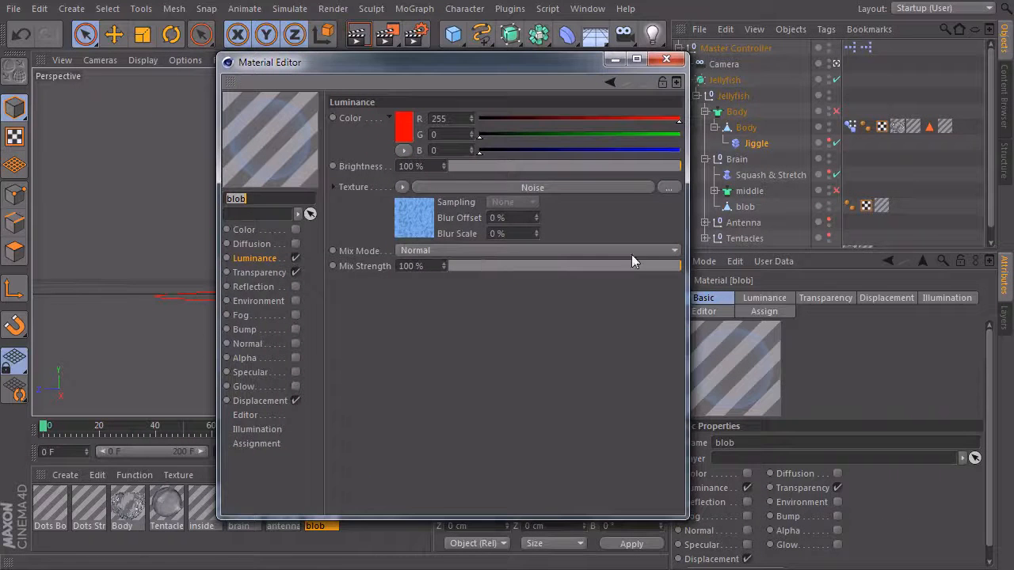
# Drag the blob material's luminance Mix Strength from 100% down to 0%
pyautogui.moveTo(678, 266); pyautogui.dragTo(621, 266)
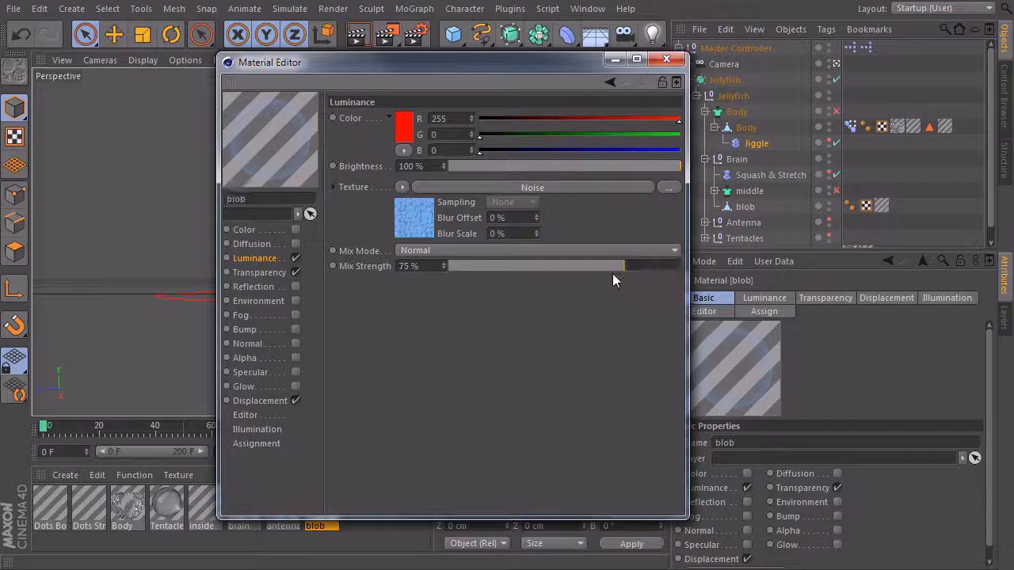
pyautogui.moveTo(615, 266); pyautogui.dragTo(447, 267)
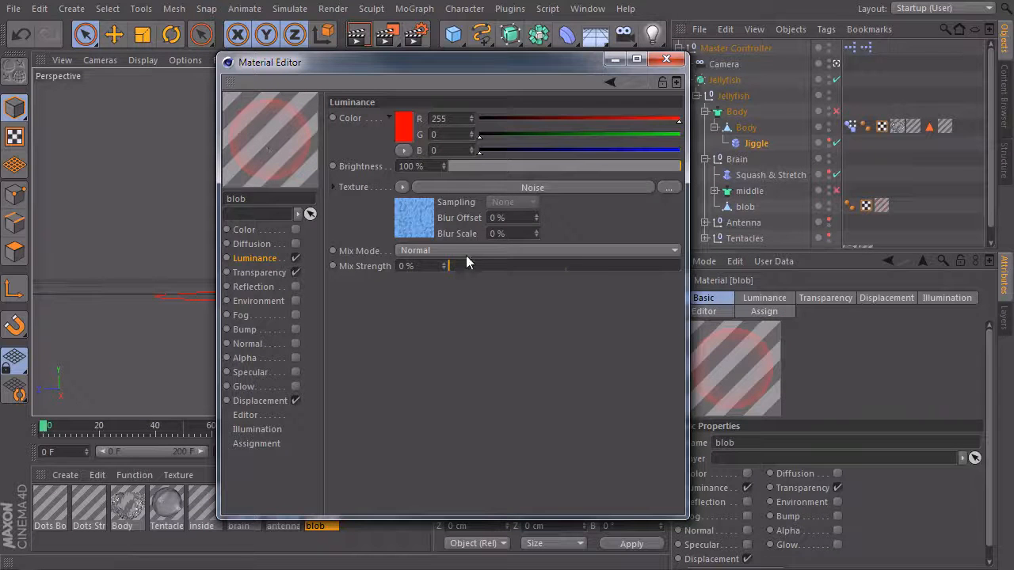
pyautogui.click(667, 59)
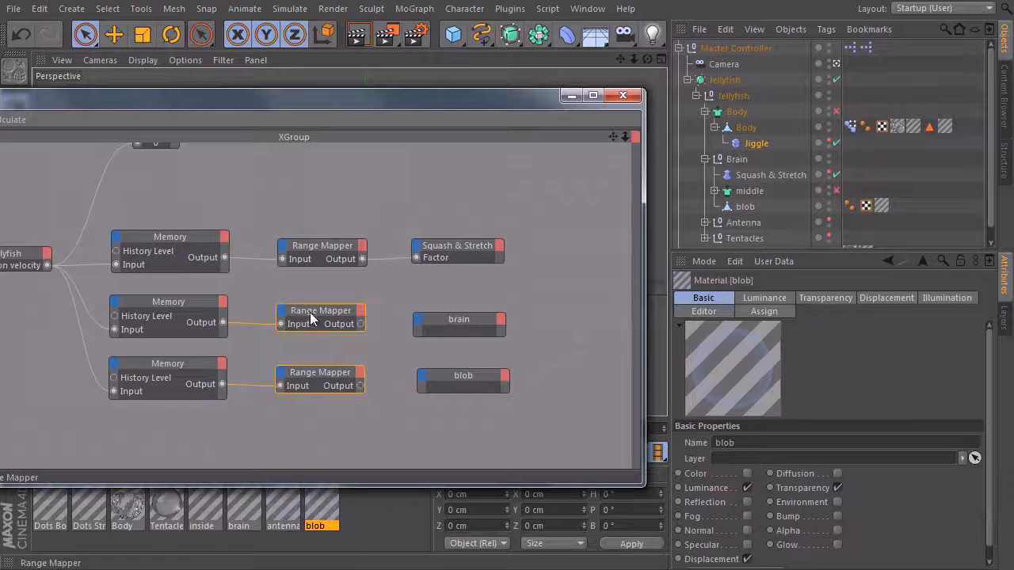
# Feed the lower Range Mapper outputs into the brain and blob materials' Luminance > Mix Strength ports
pyautogui.click(320, 309)
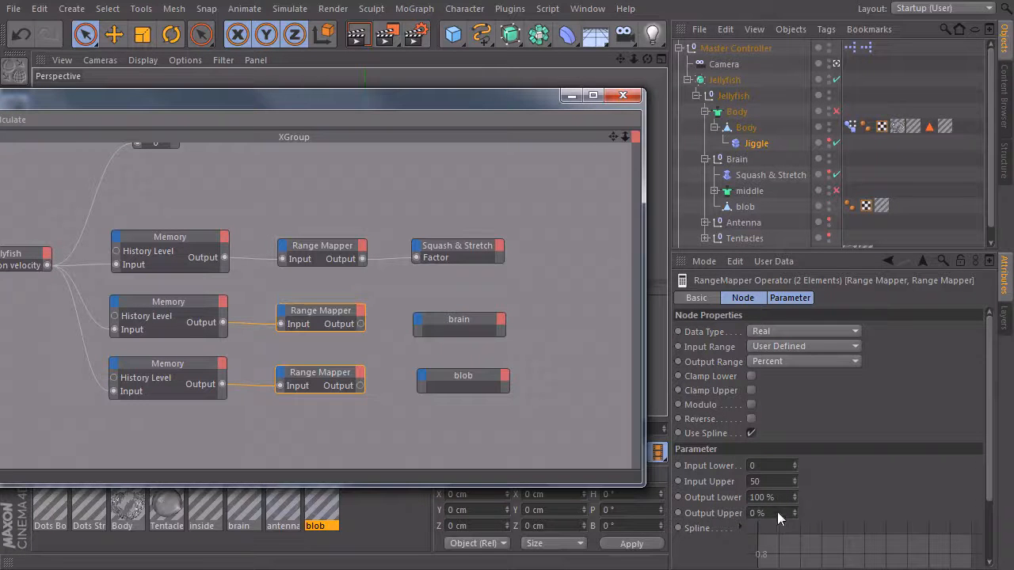
pyautogui.moveTo(396, 349)
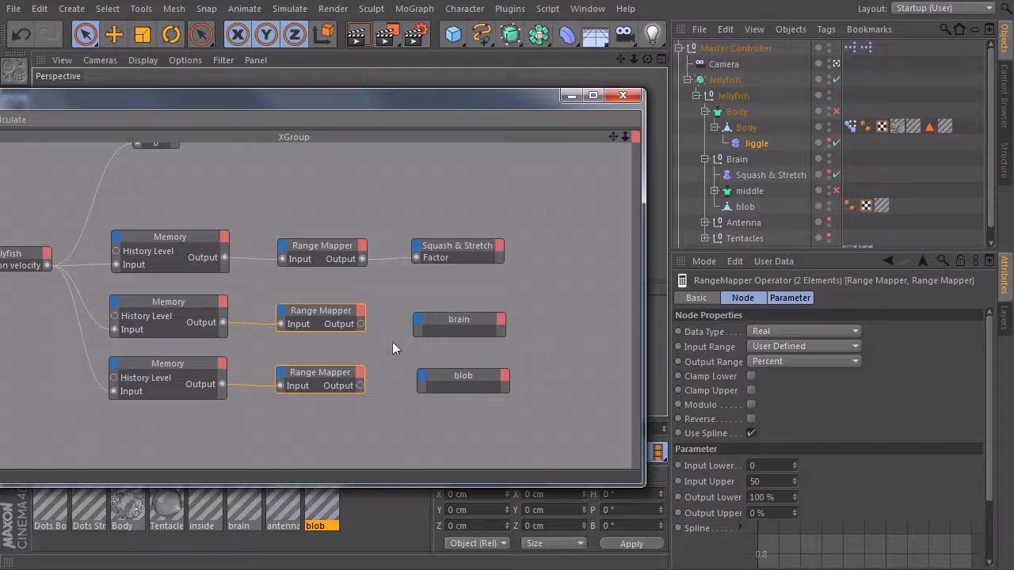
pyautogui.moveTo(361, 323); pyautogui.dragTo(415, 320)
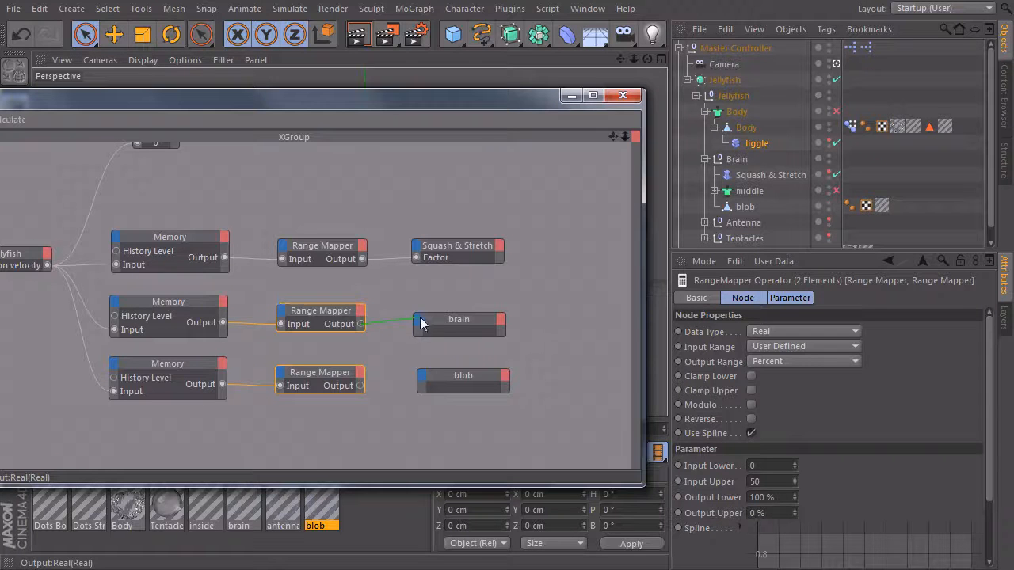
pyautogui.rightClick(459, 318)
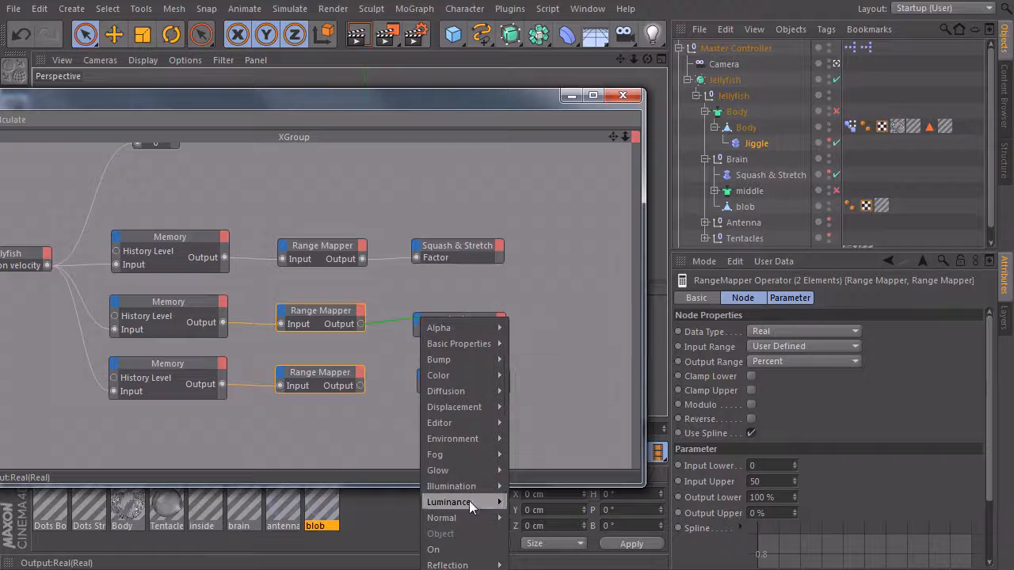
pyautogui.moveTo(449, 501)
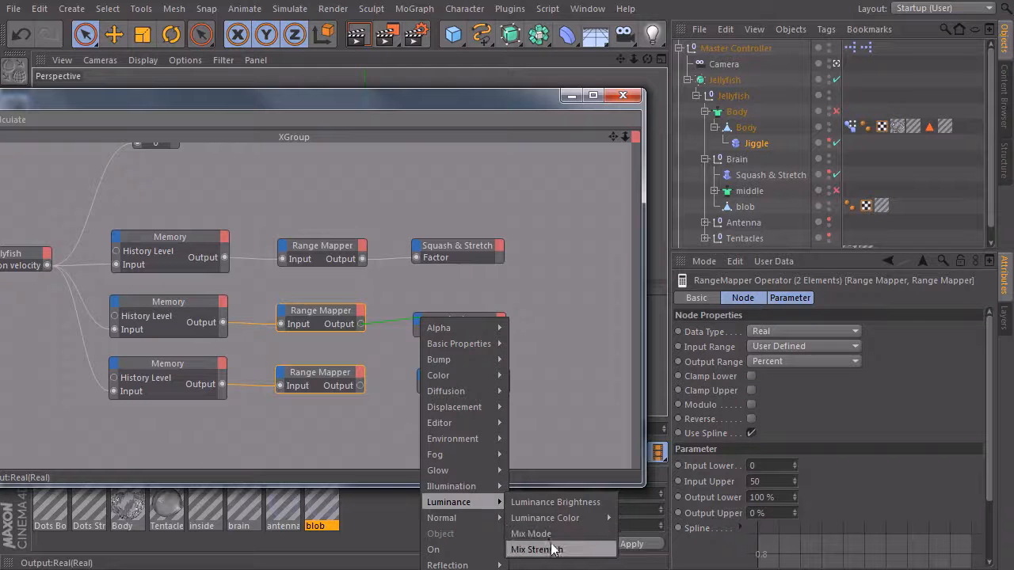
pyautogui.click(535, 548)
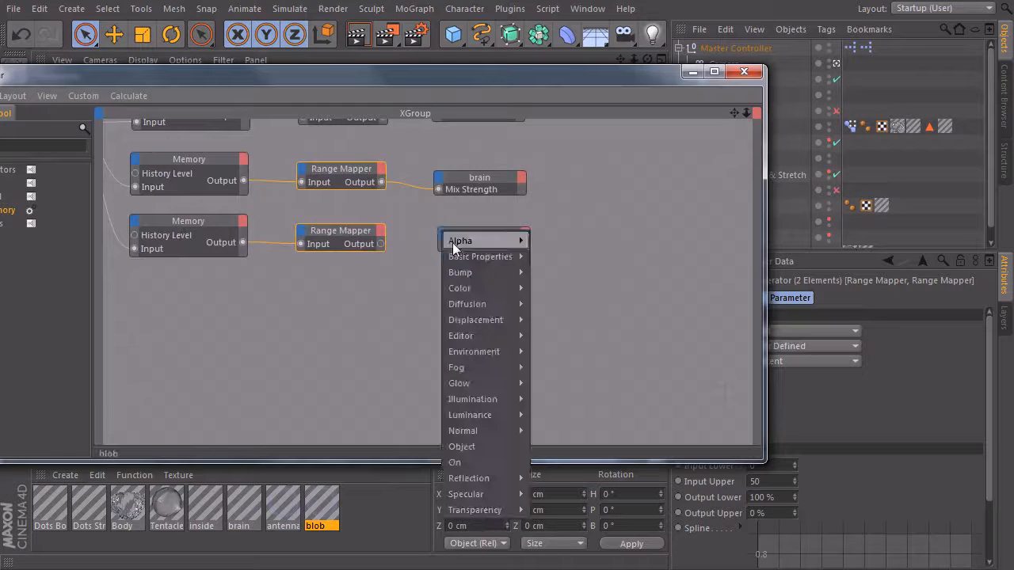
pyautogui.moveTo(469, 415)
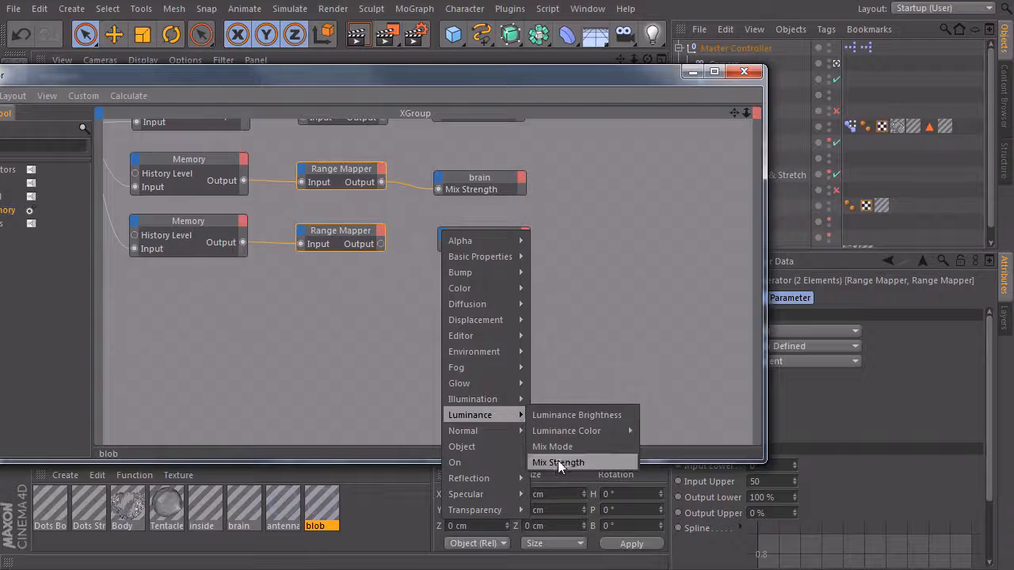
pyautogui.click(558, 462)
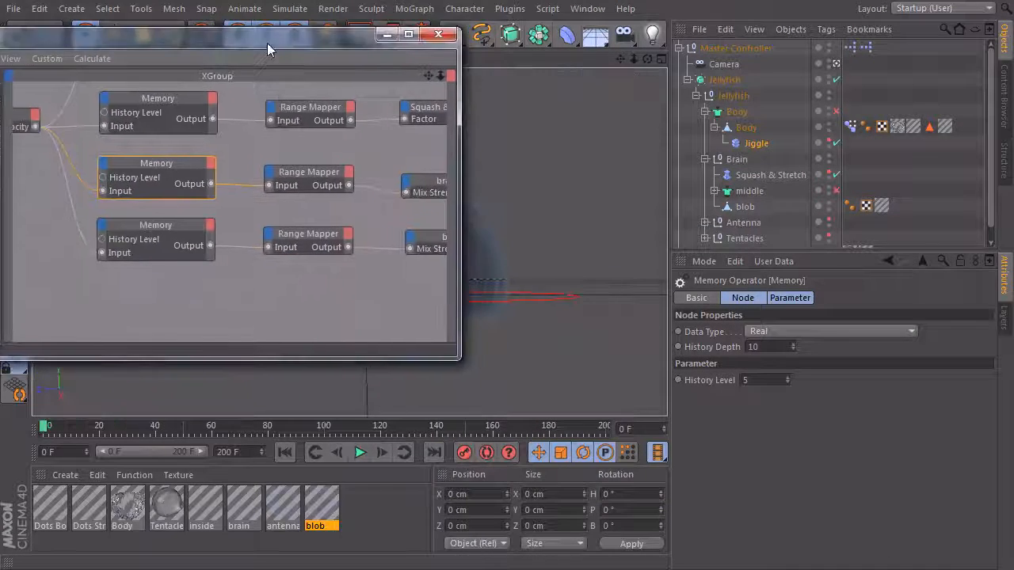
# Play from frame 0 to watch the jellyfish flush red, then inspect the blob branch's Memory node delay
pyautogui.click(438, 35)
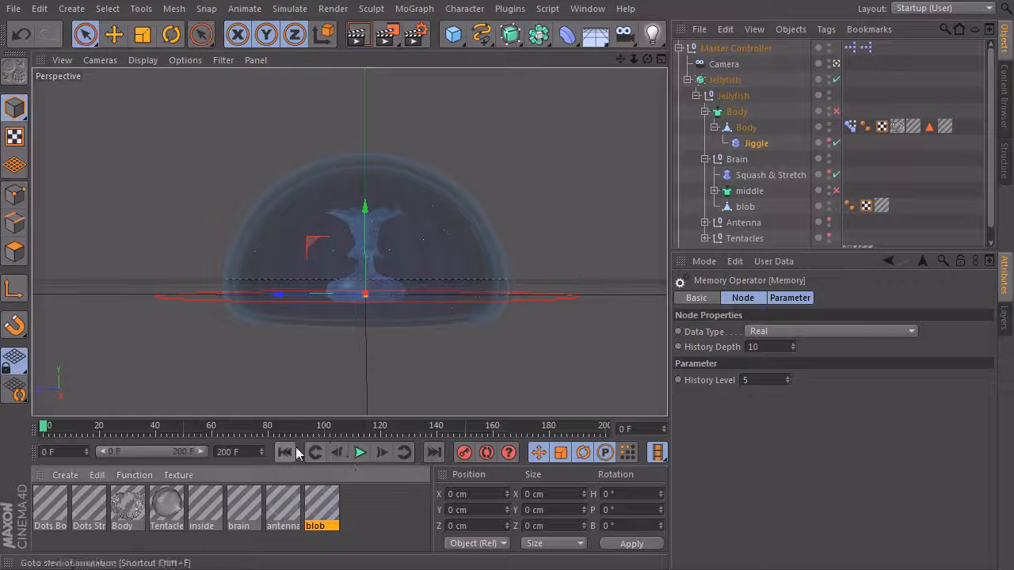
pyautogui.click(360, 453)
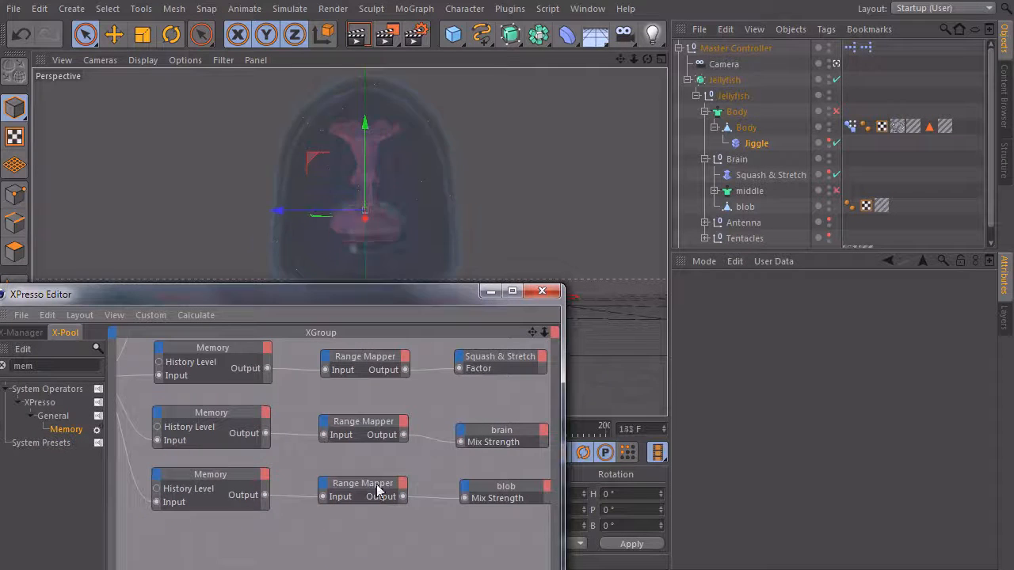
pyautogui.click(209, 475)
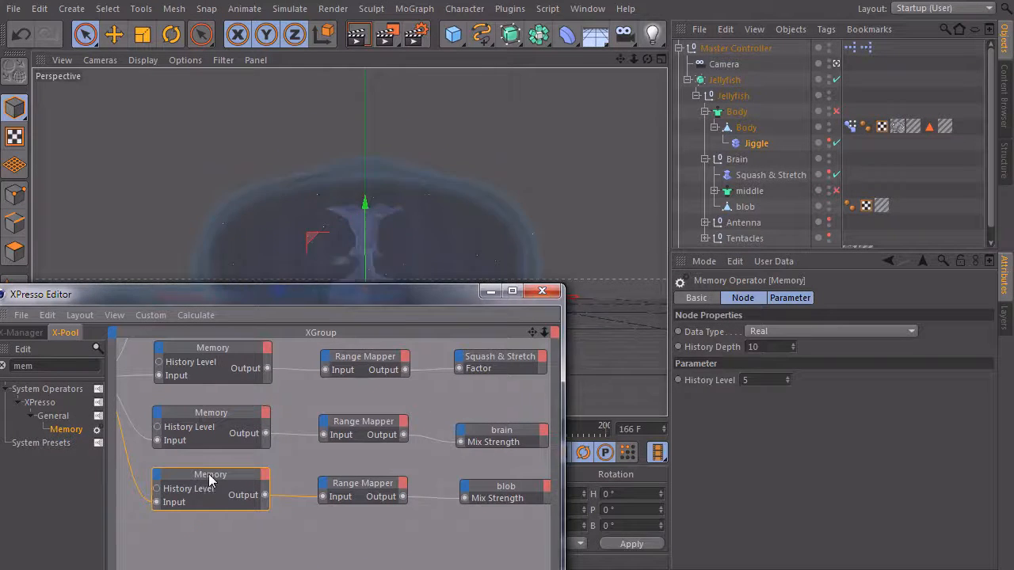